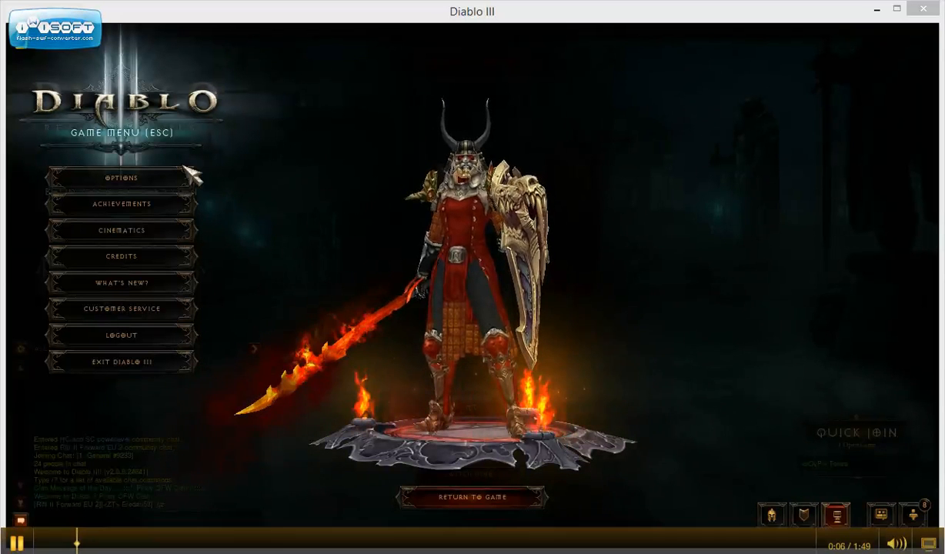
- Log out of Diablo III to the login screen without changing any options
click(122, 177)
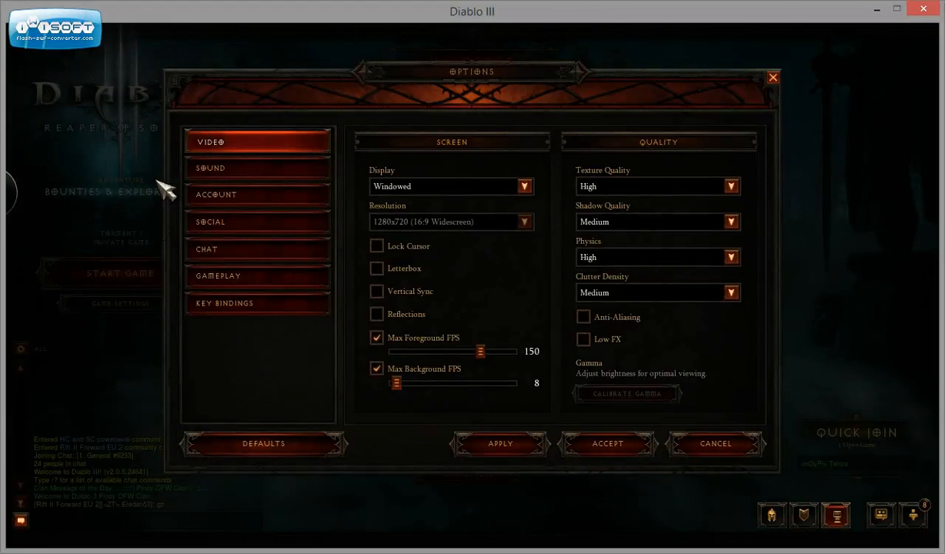
mouse_move(288, 194)
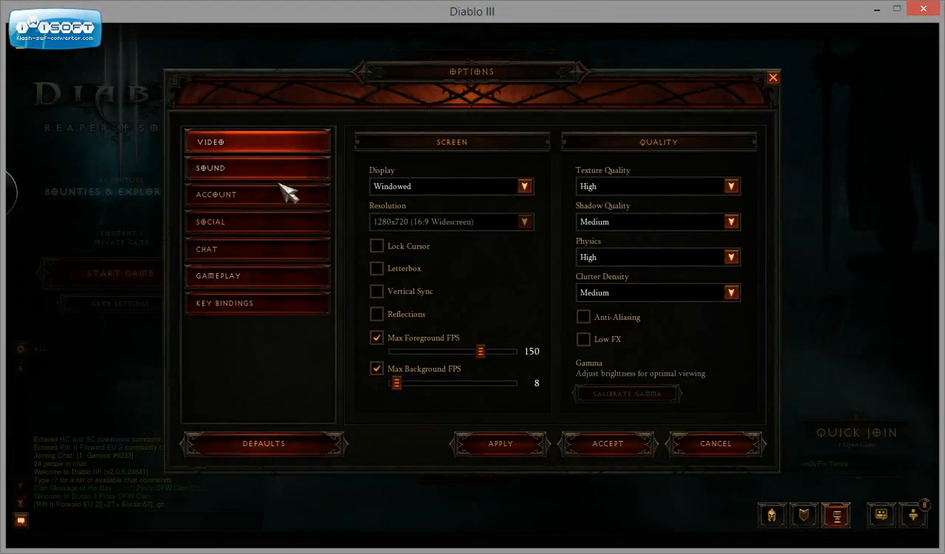
click(218, 194)
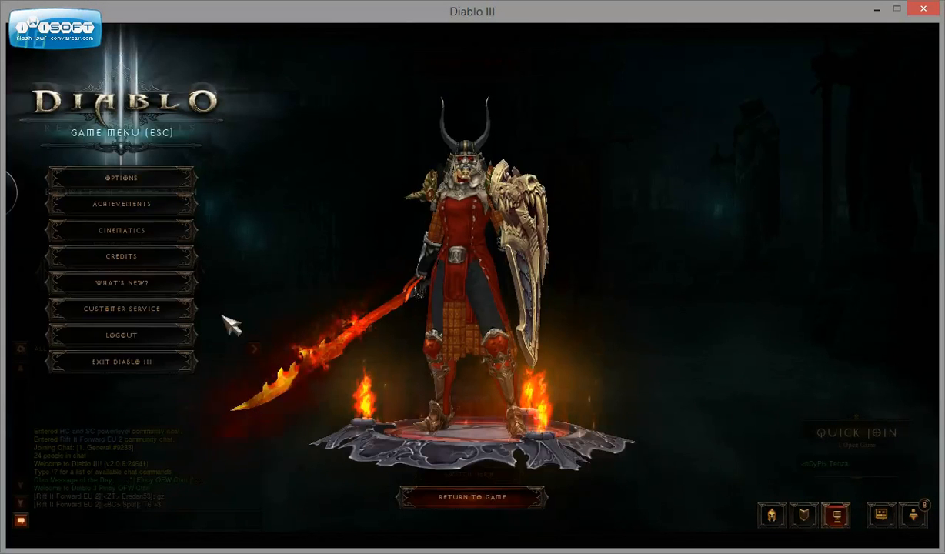
mouse_move(184, 343)
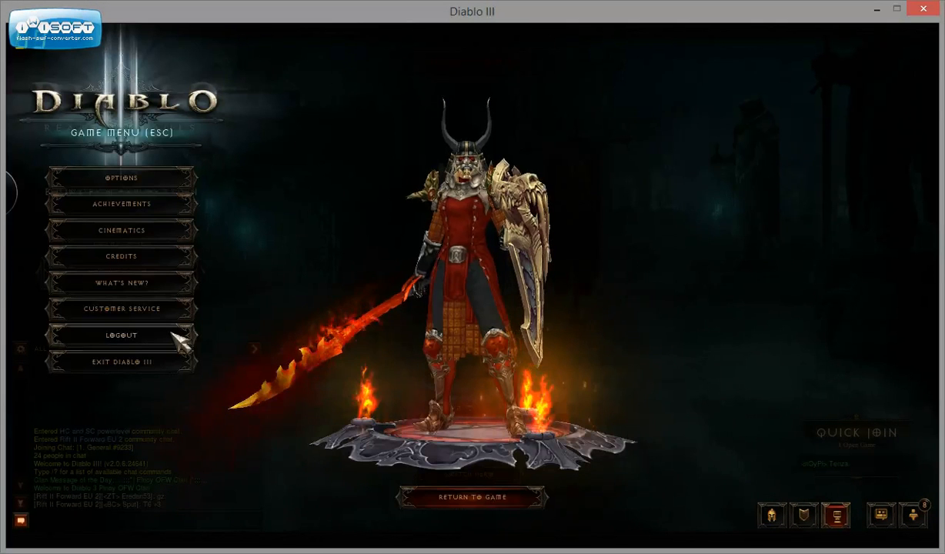
click(121, 335)
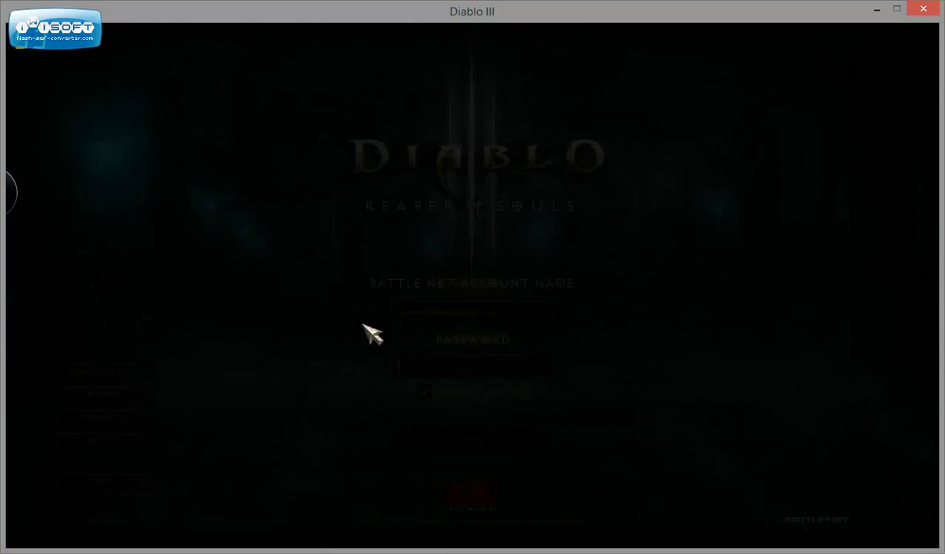
- Set the Account Server Region to Europe and accept
click(102, 394)
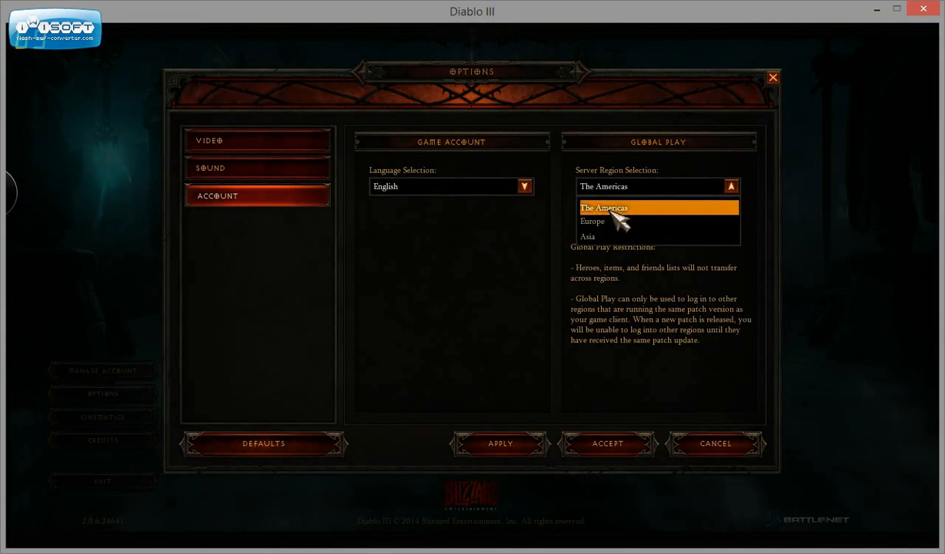
click(592, 222)
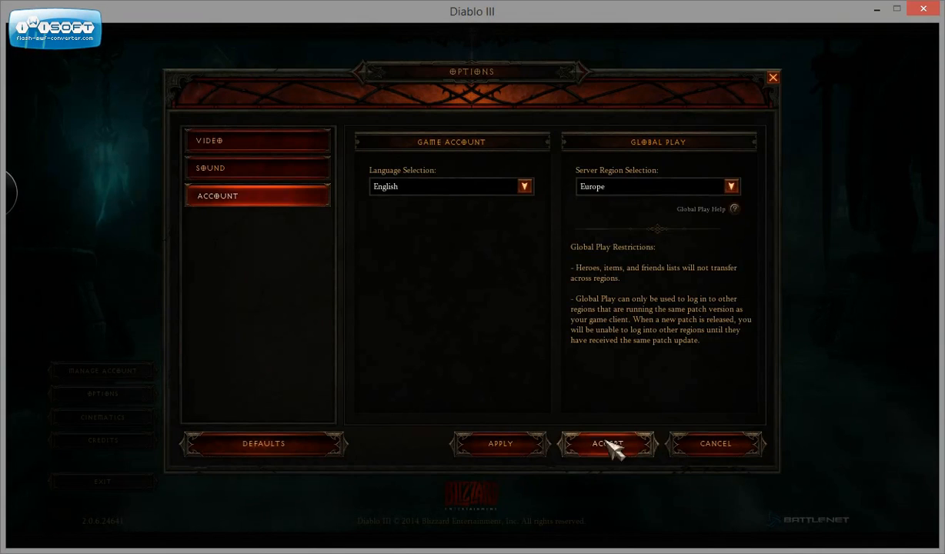
click(607, 443)
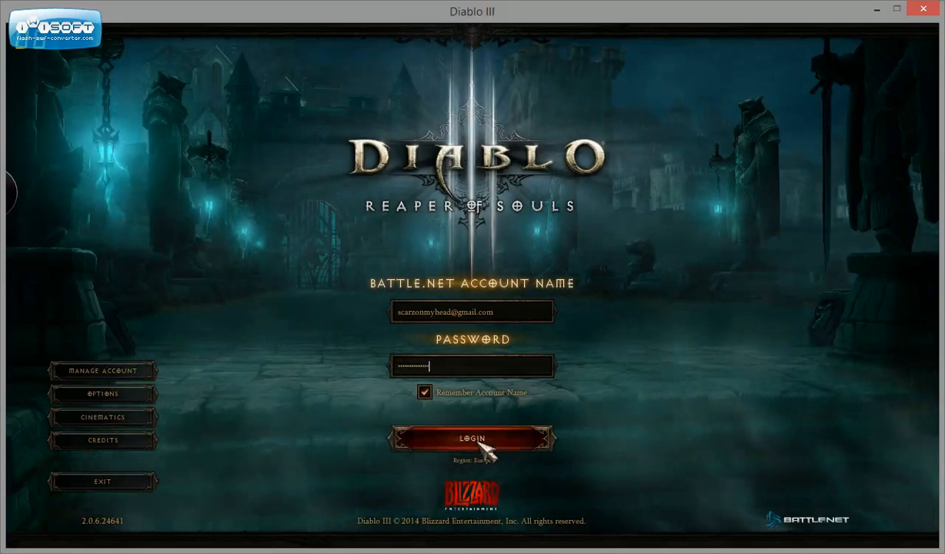
- Log in on Europe and reach the hardcore hero's lobby
click(471, 439)
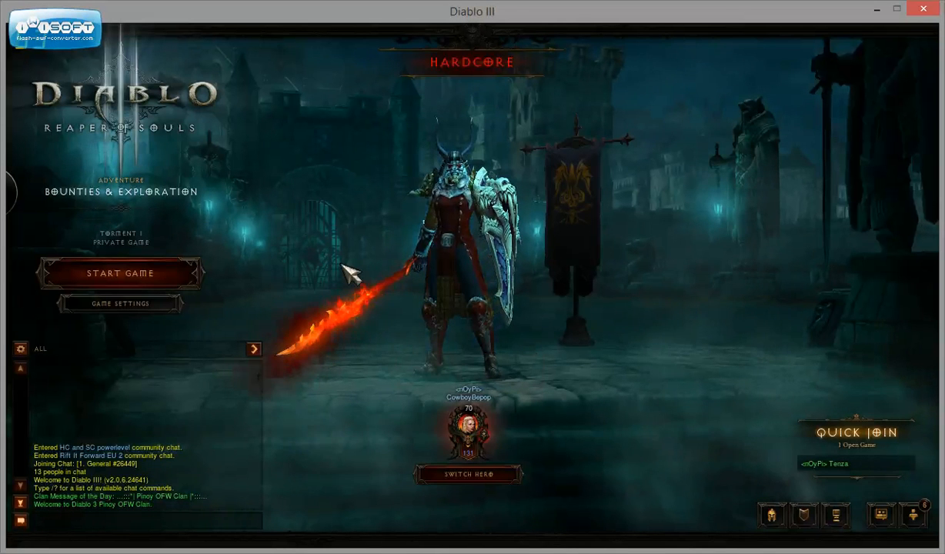
mouse_move(485, 334)
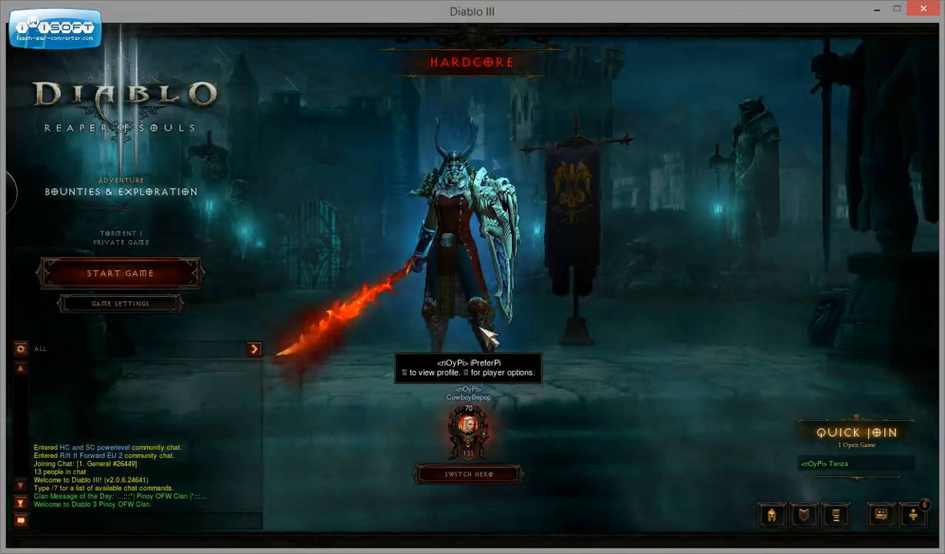
- Log out, then set the Account Server Region to The Americas and accept
key(Escape)
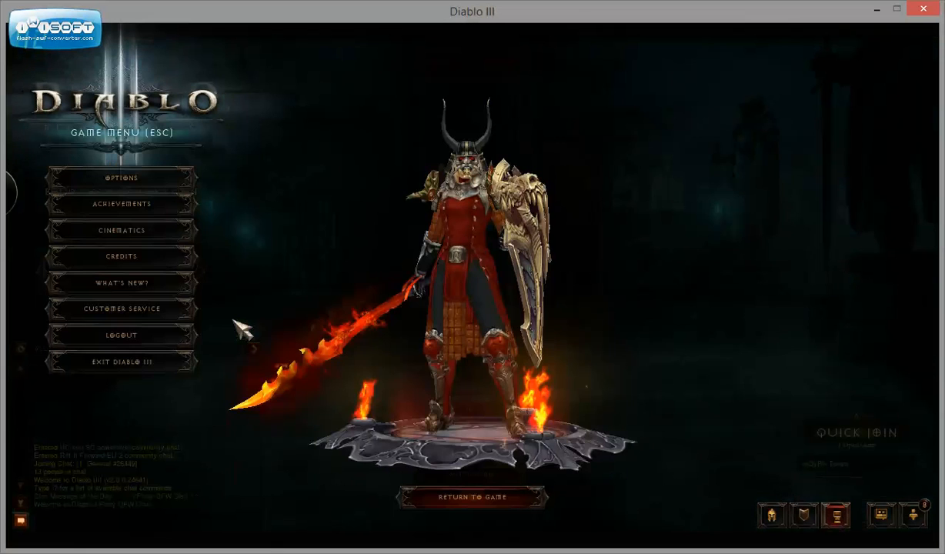
mouse_move(165, 204)
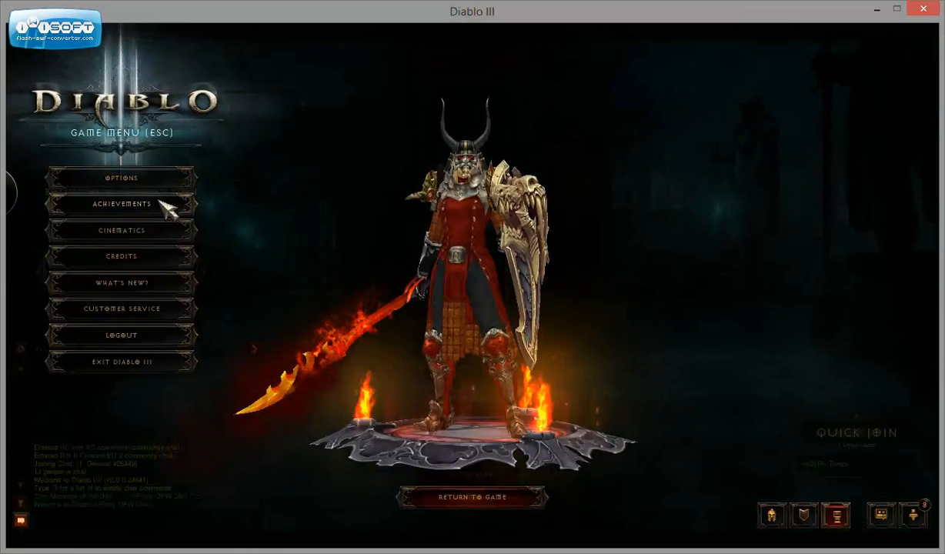
click(121, 178)
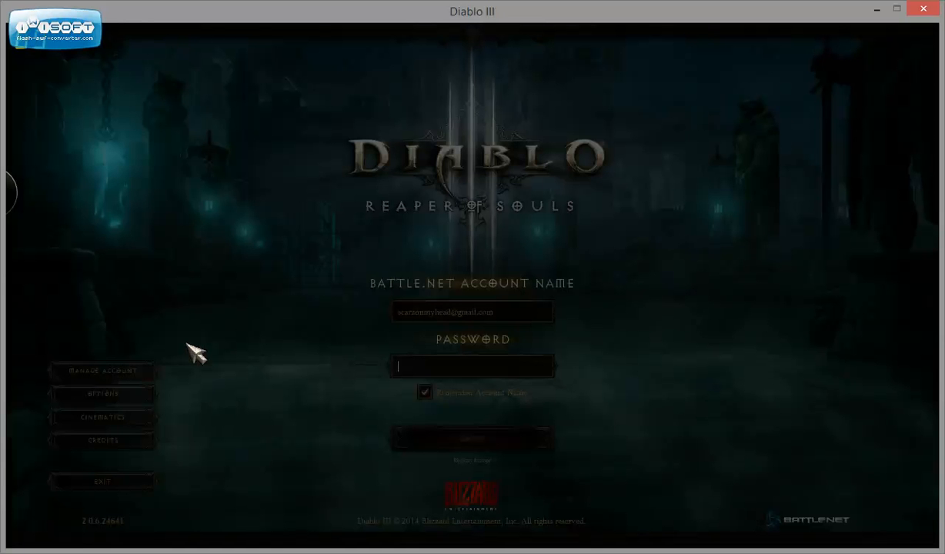
click(102, 393)
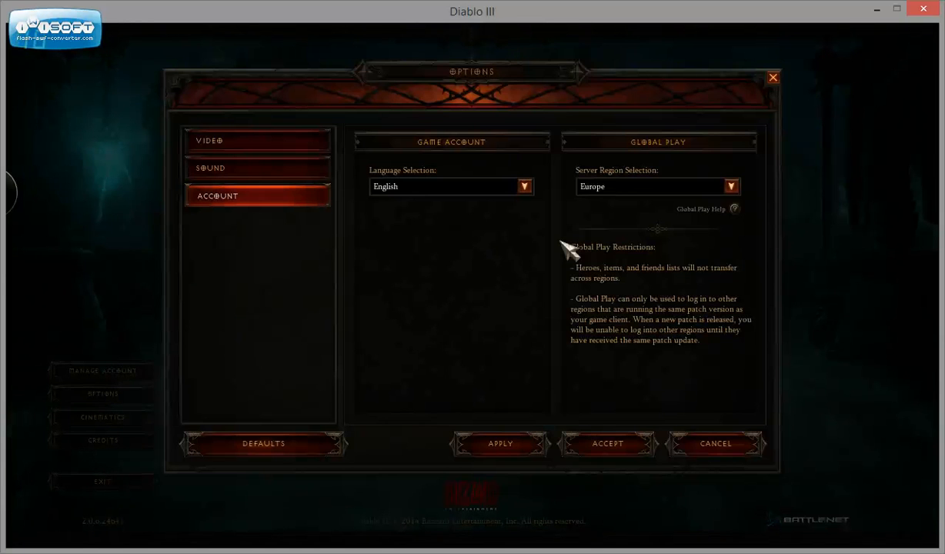
click(658, 186)
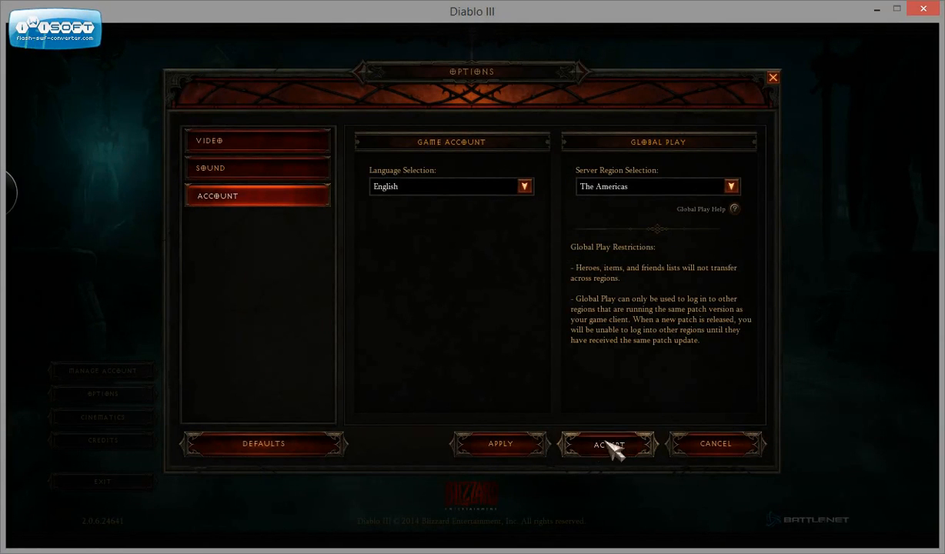
click(608, 443)
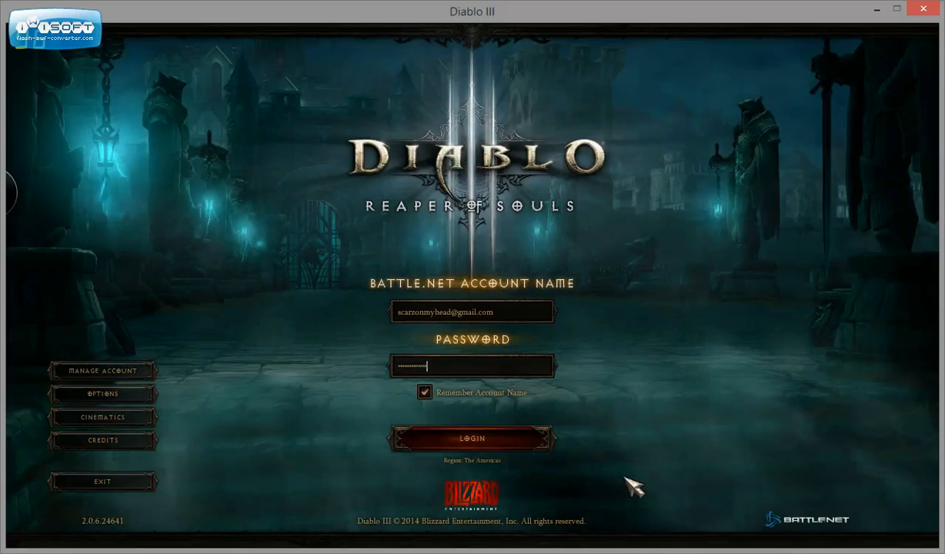
- Log in on The Americas with the wizard and confirm Account options show The Americas
click(472, 438)
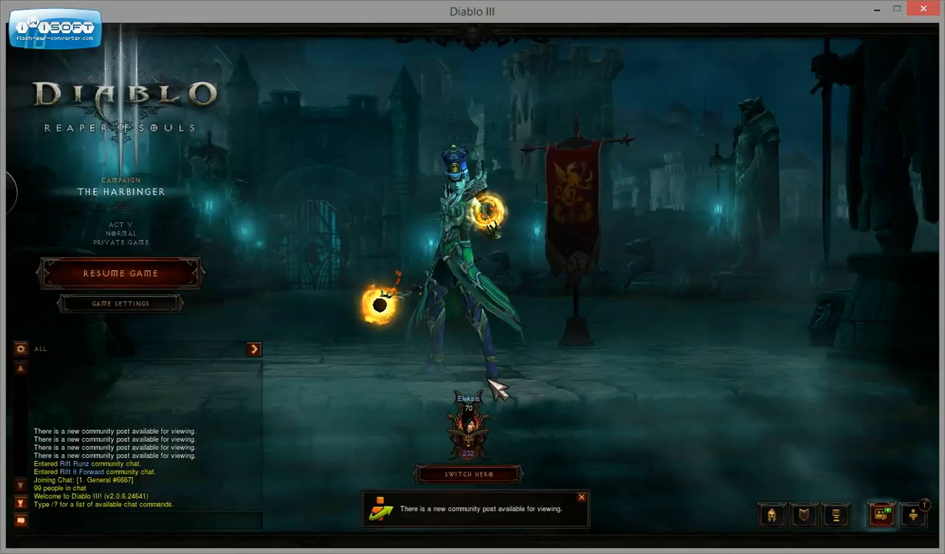
mouse_move(238, 319)
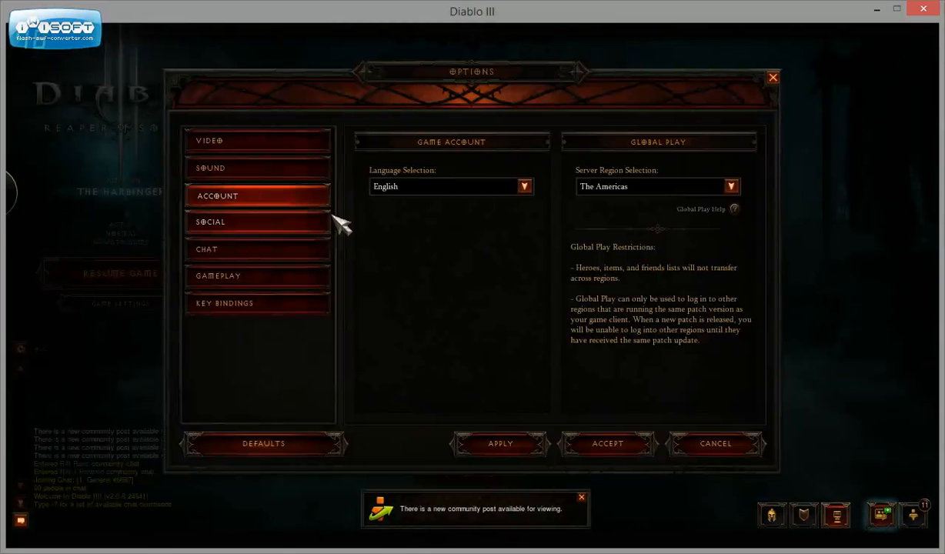
click(714, 443)
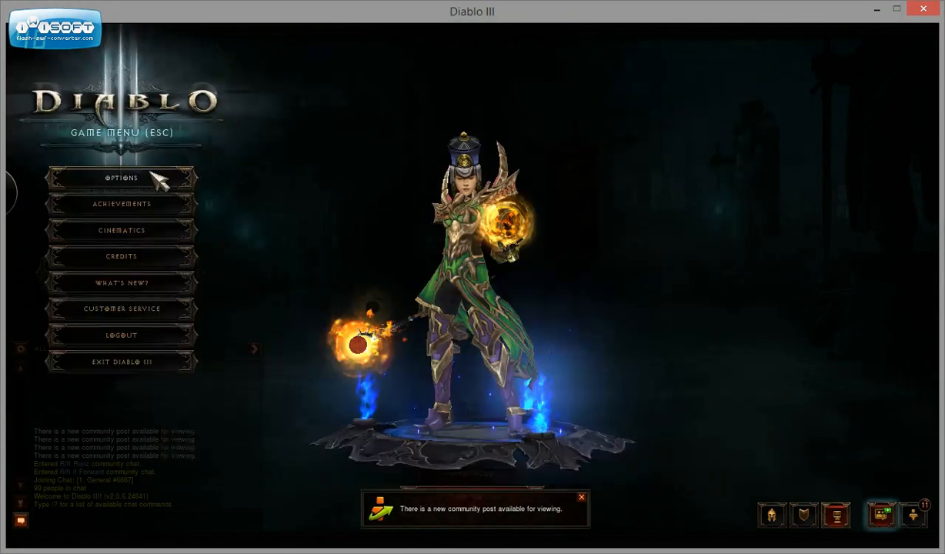
mouse_move(252, 202)
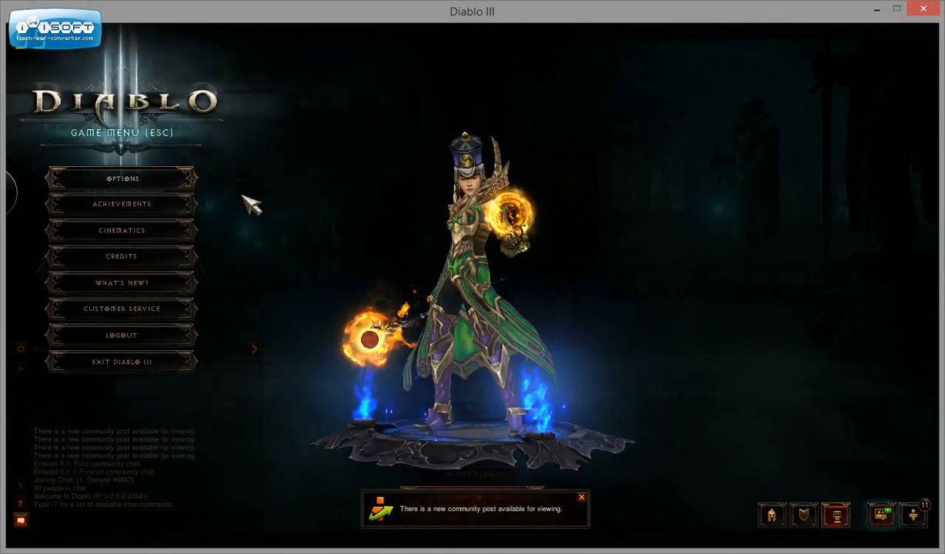
click(122, 177)
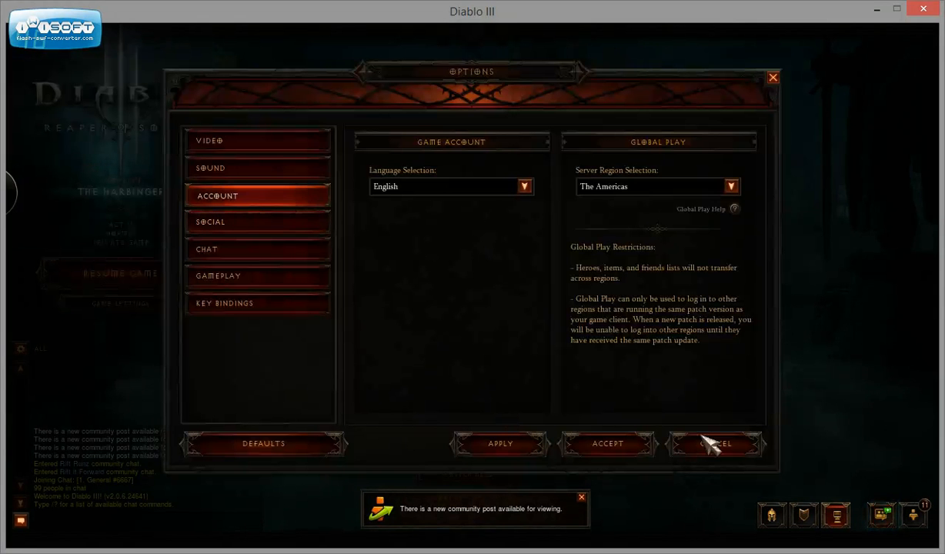
click(715, 443)
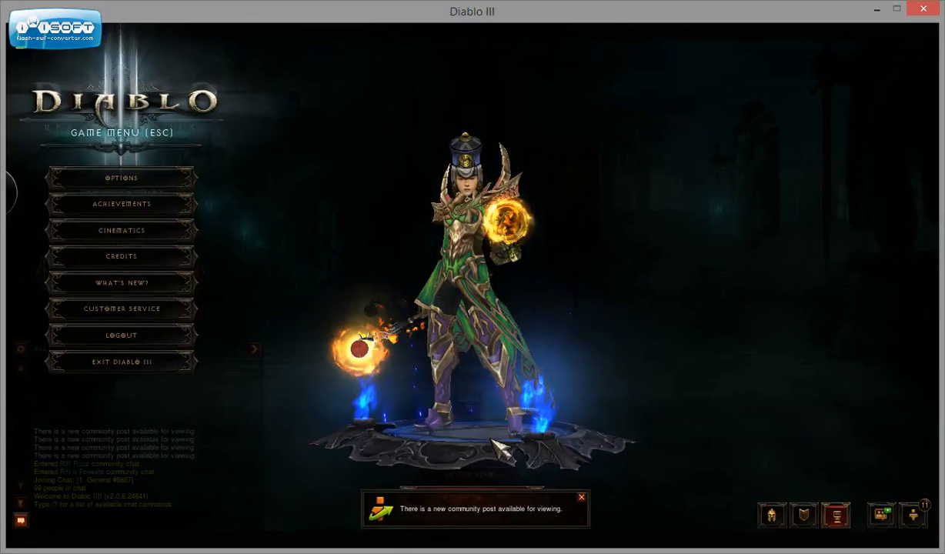